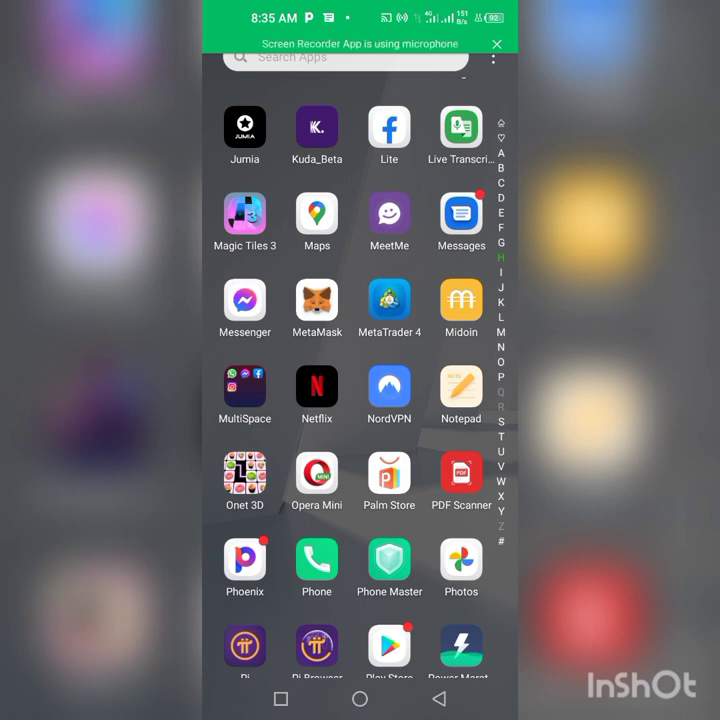
# Step: Scroll the app drawer, open the browser and load the bSwap wallet options page
pyautogui.scroll(-3)
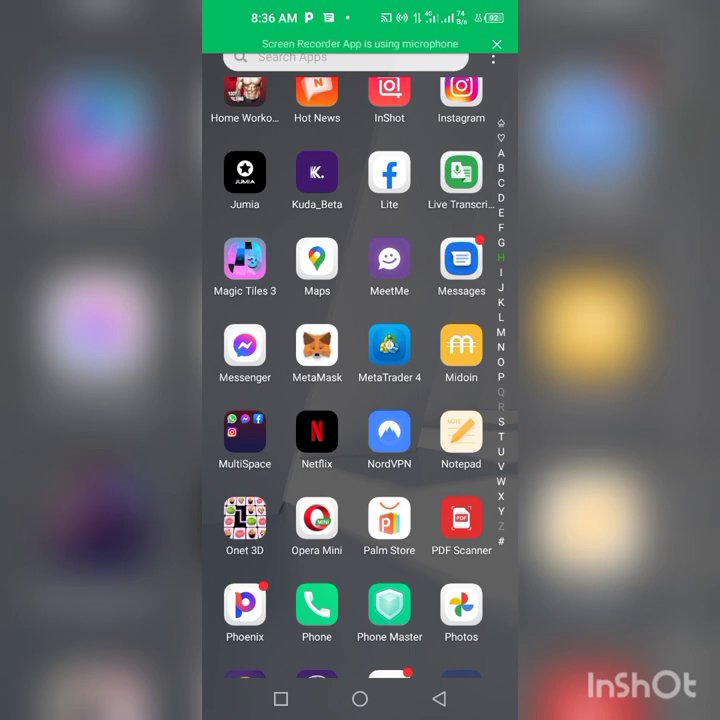
pyautogui.scroll(-3)
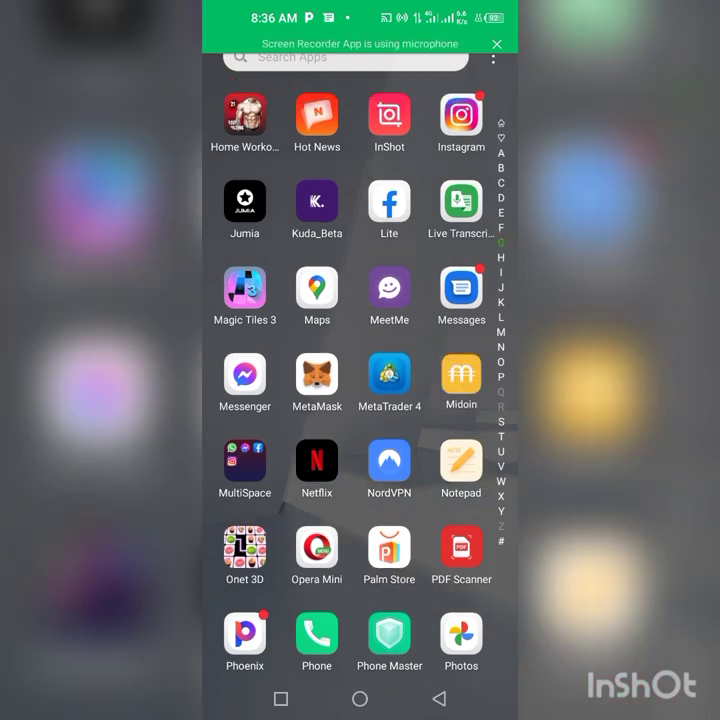
pyautogui.scroll(-3)
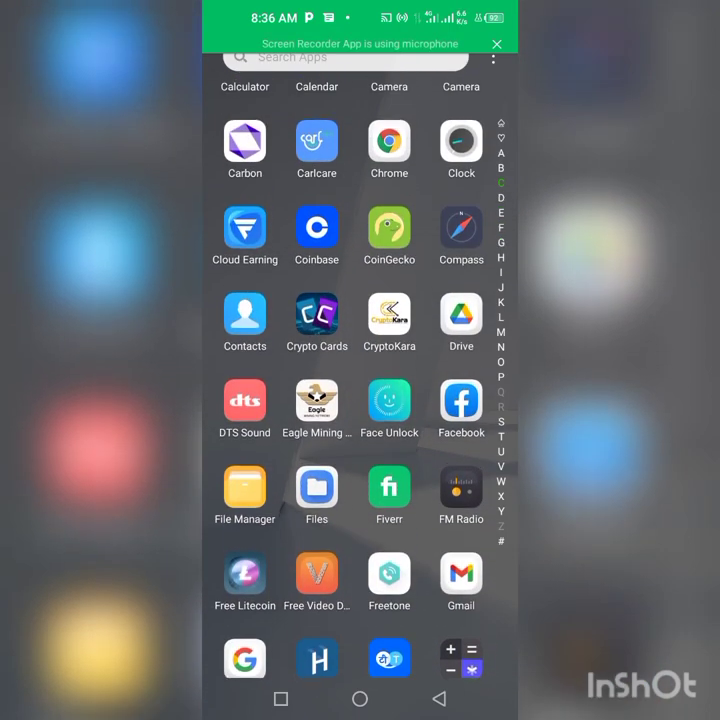
pyautogui.scroll(-3)
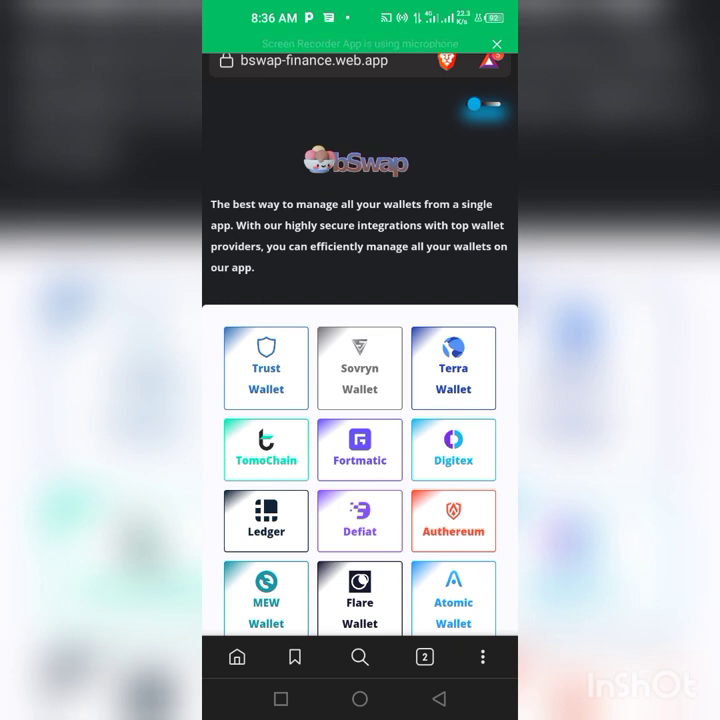
pyautogui.scroll(-3)
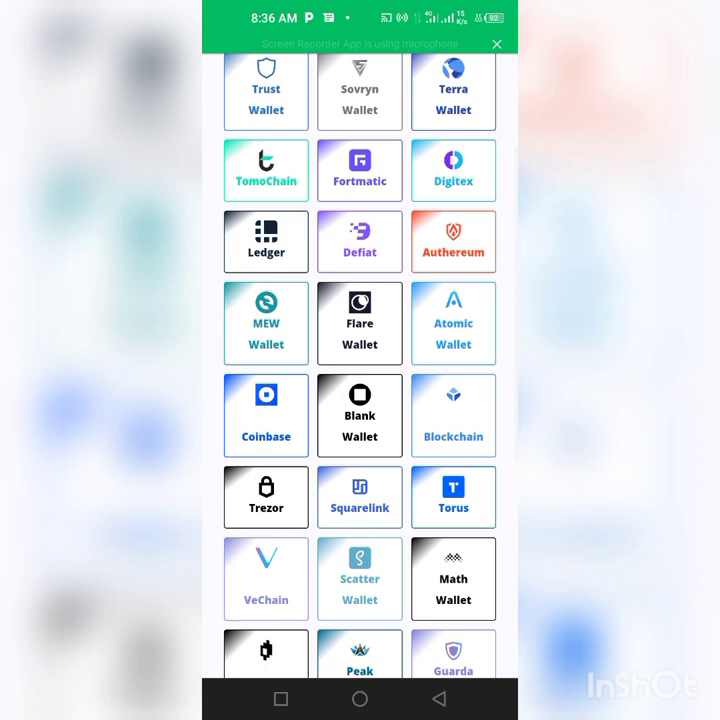
pyautogui.scroll(-3)
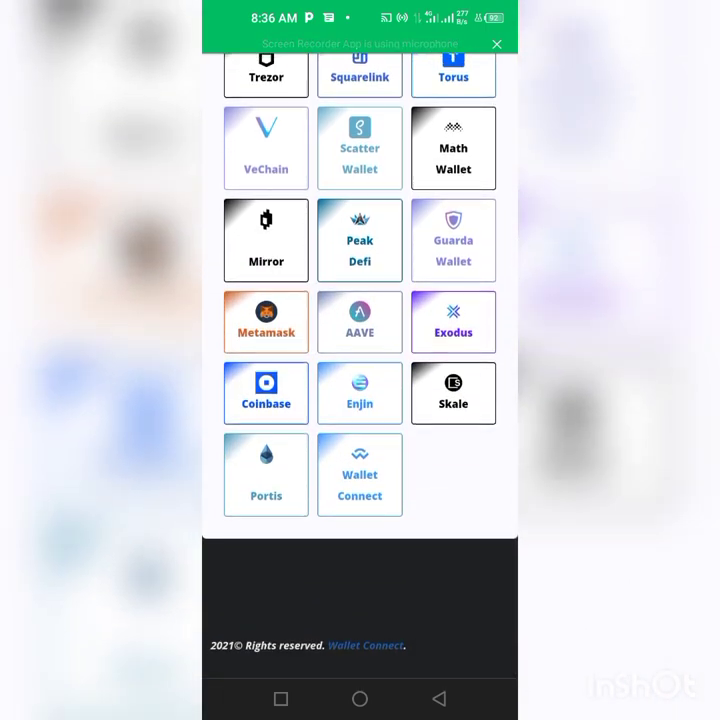
pyautogui.scroll(-3)
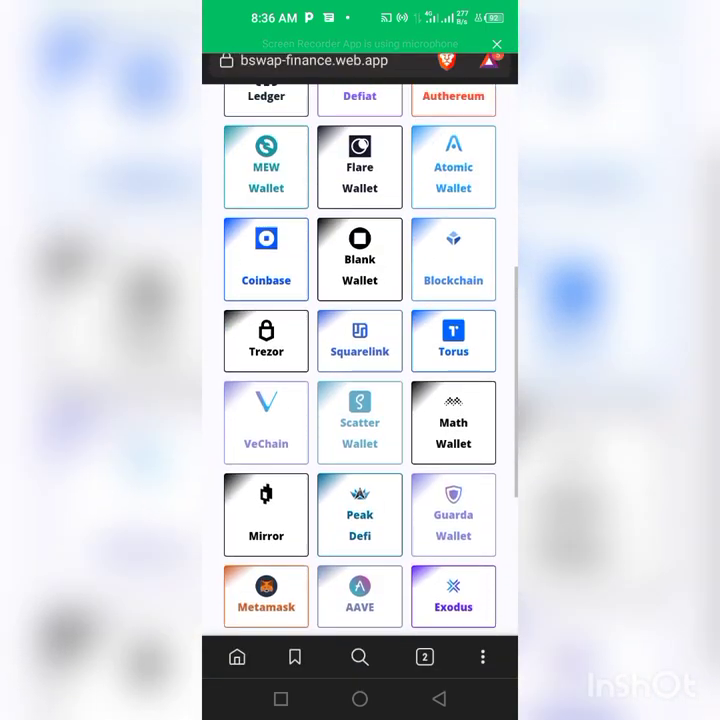
pyautogui.scroll(-3)
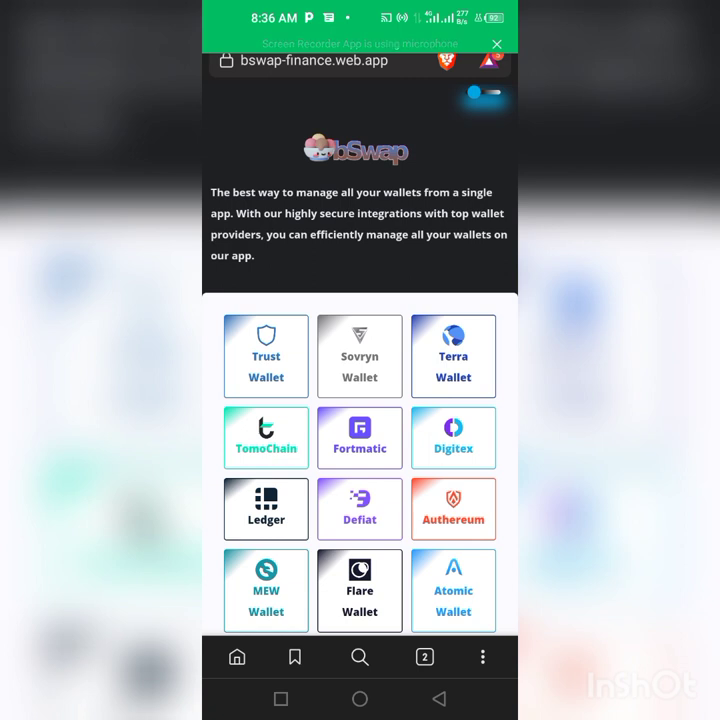
# Step: Import Trust Wallet via its recovery phrase and wait for syncing to show the connected address
pyautogui.click(266, 355)
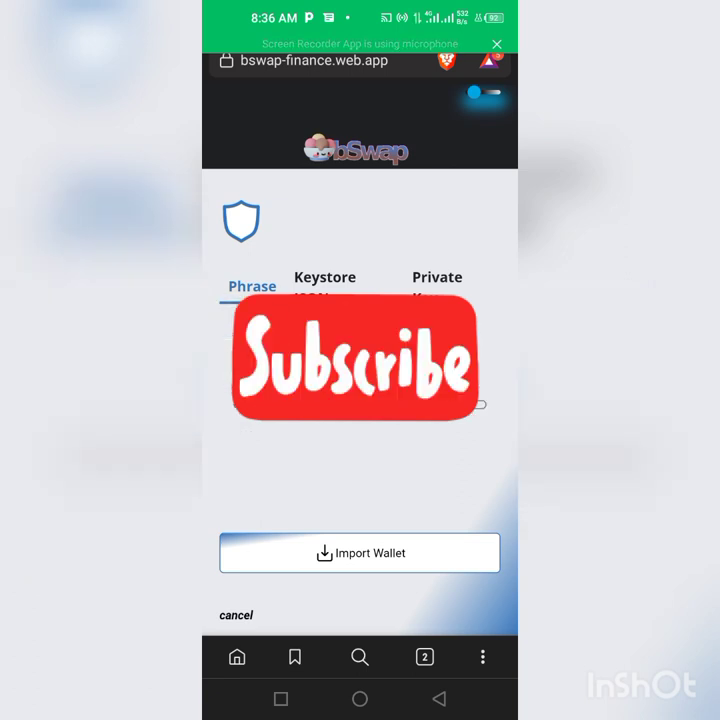
pyautogui.click(359, 553)
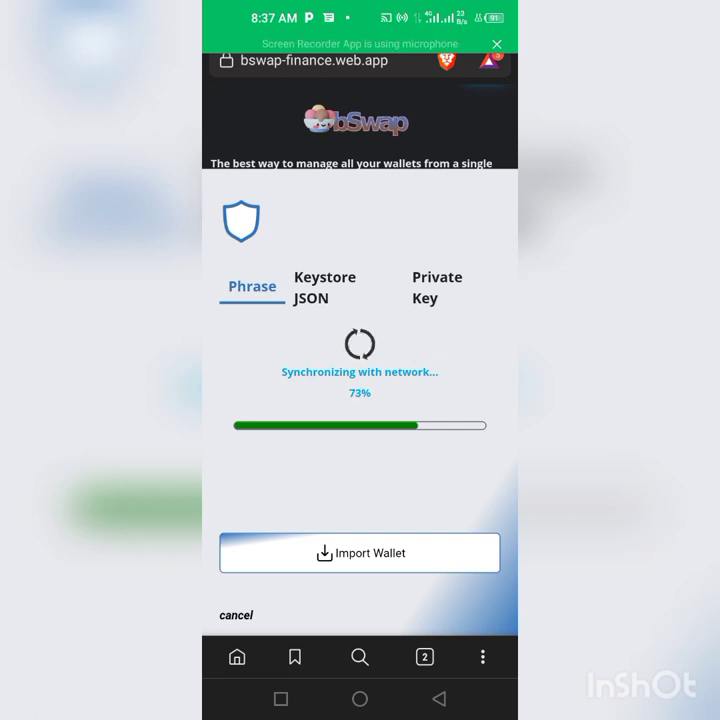
pyautogui.scroll(3)
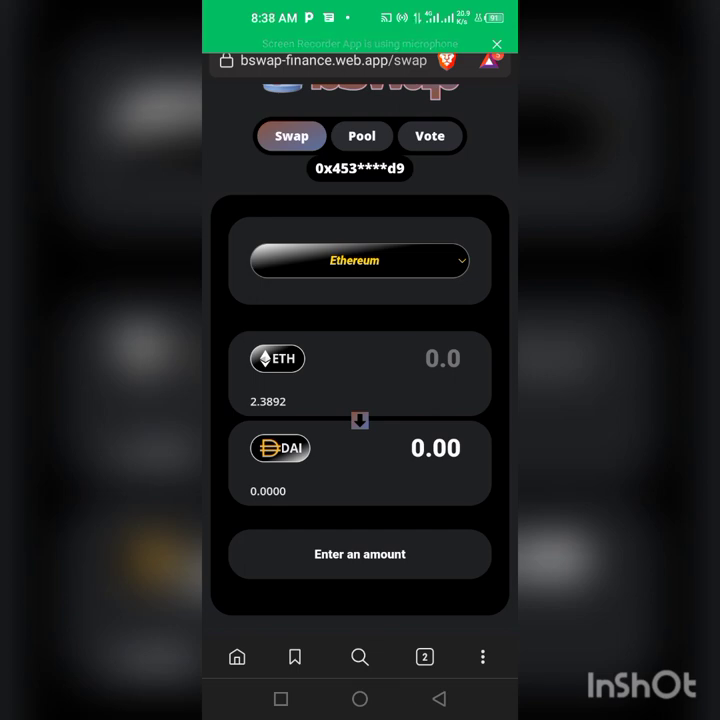
# Step: Switch the bSwap network to Smart Chain, then move to the Brave search tab
pyautogui.click(359, 260)
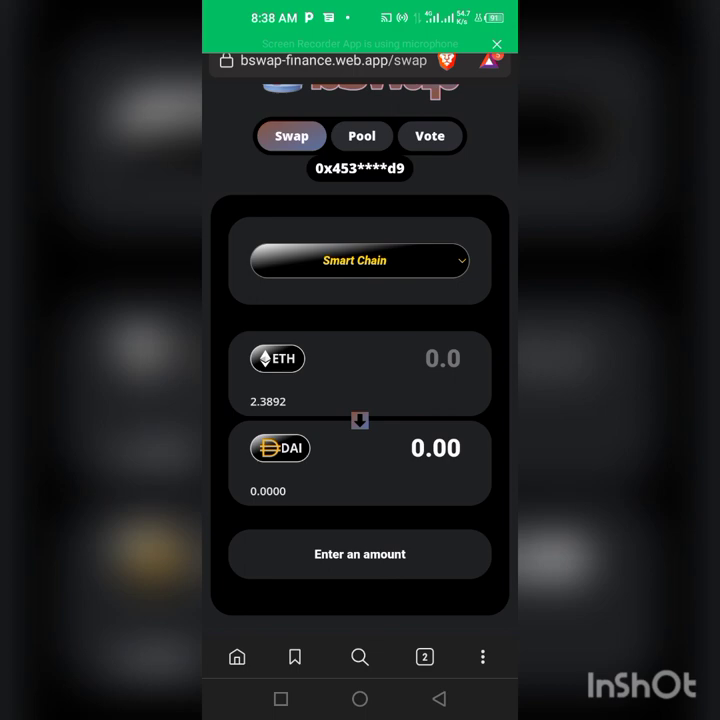
pyautogui.click(423, 657)
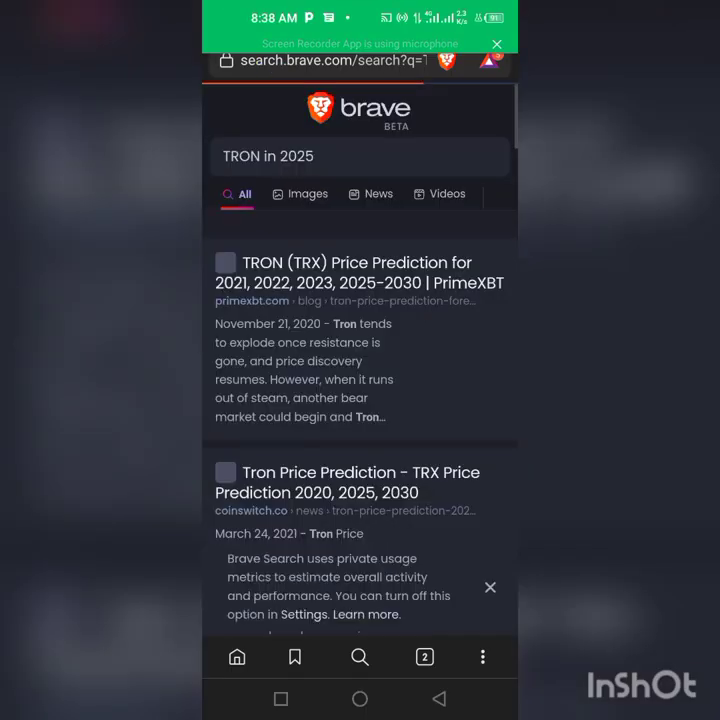
# Step: On bscscan.com, search 'Meta' and open the METAMUSK BEP-20 token page
pyautogui.click(350, 156)
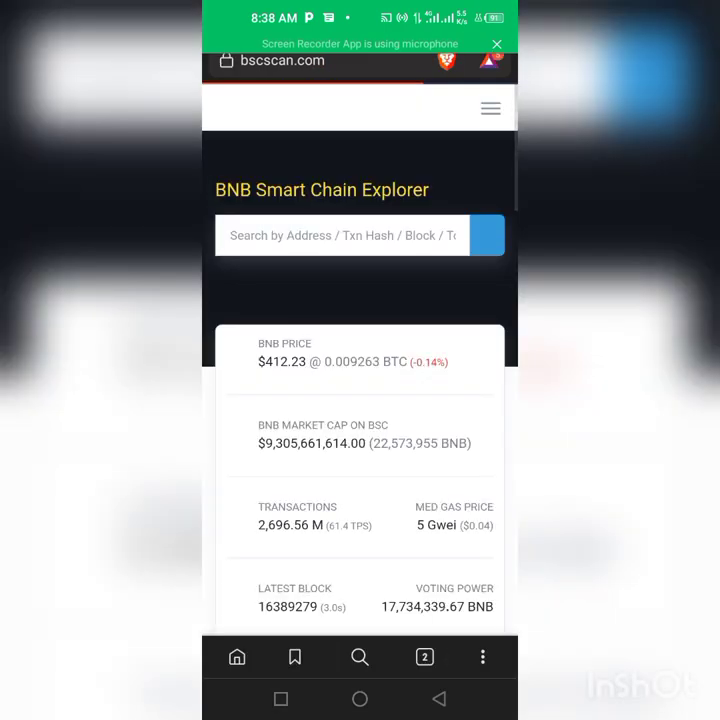
pyautogui.click(340, 235)
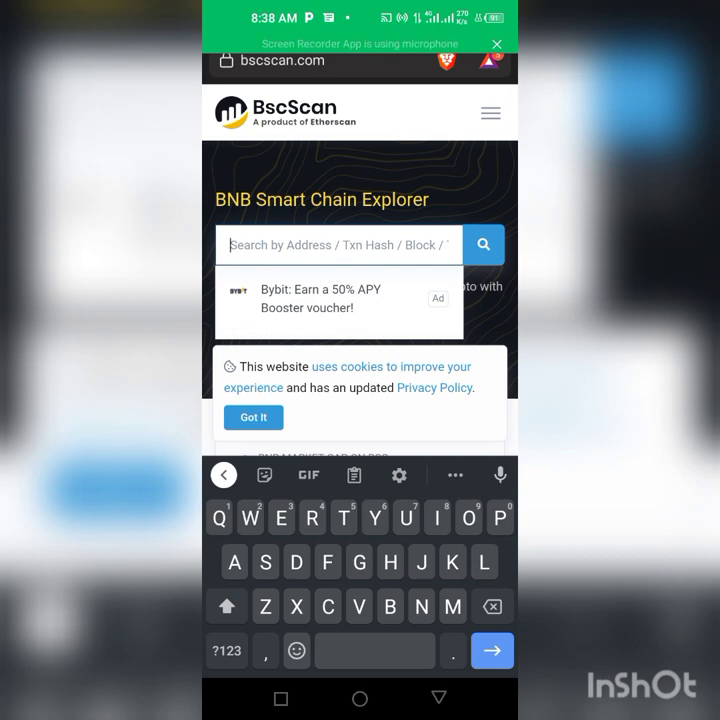
pyautogui.write('Meta')
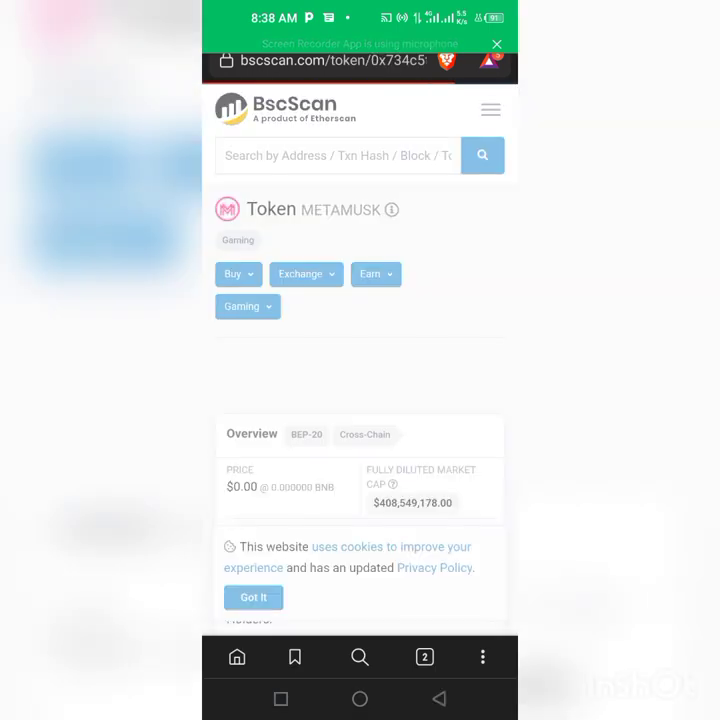
# Step: Copy METAMUSK's contract address from the Profile Summary and return to bSwap
pyautogui.scroll(-3)
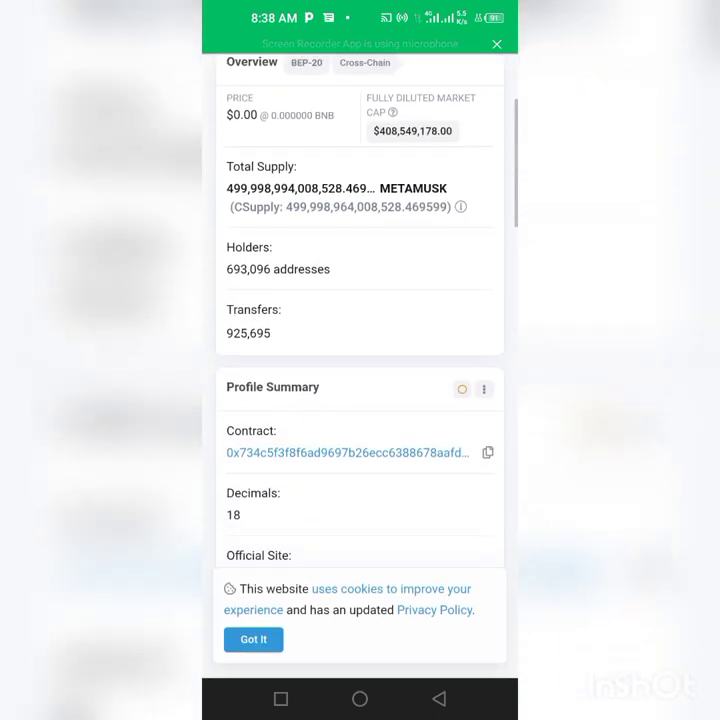
pyautogui.scroll(-3)
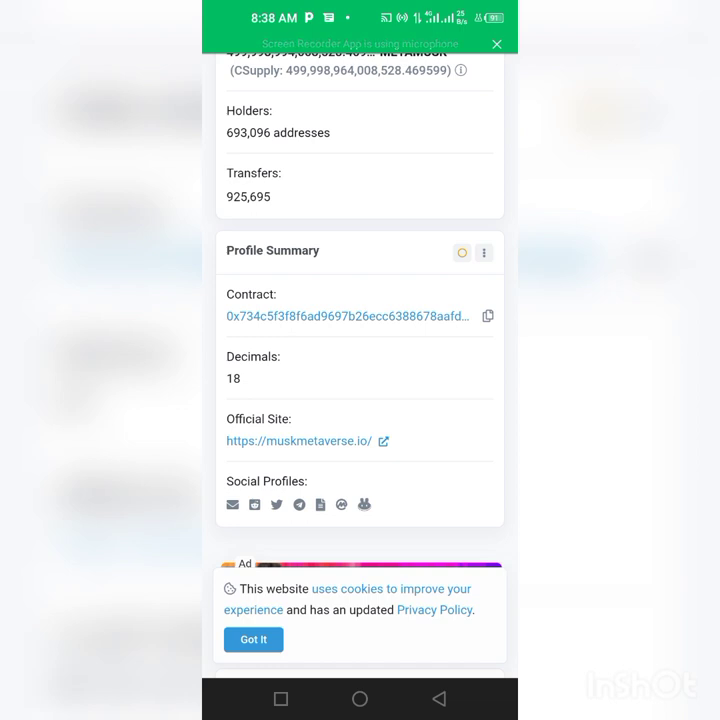
pyautogui.click(488, 315)
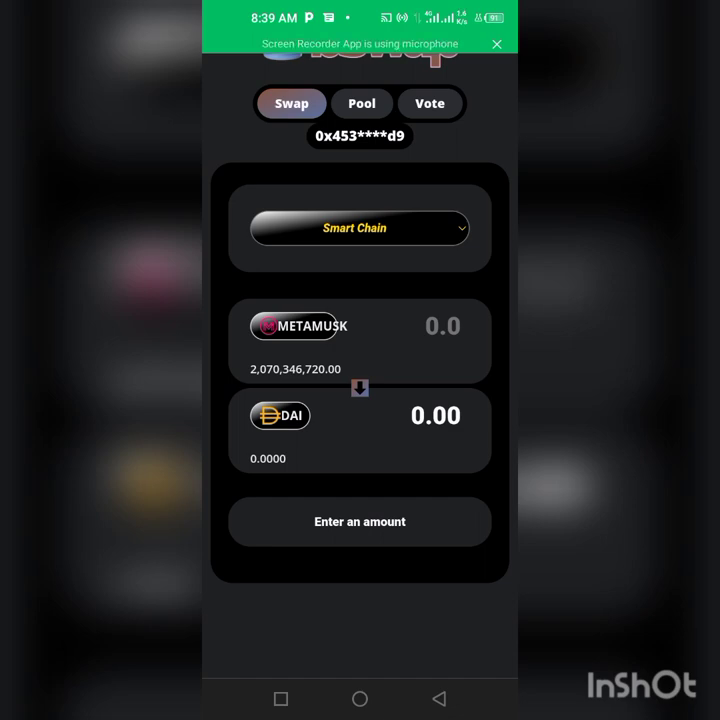
# Step: Set the network to Ethereum and paste the METAMUSK contract address into Select a token
pyautogui.click(359, 228)
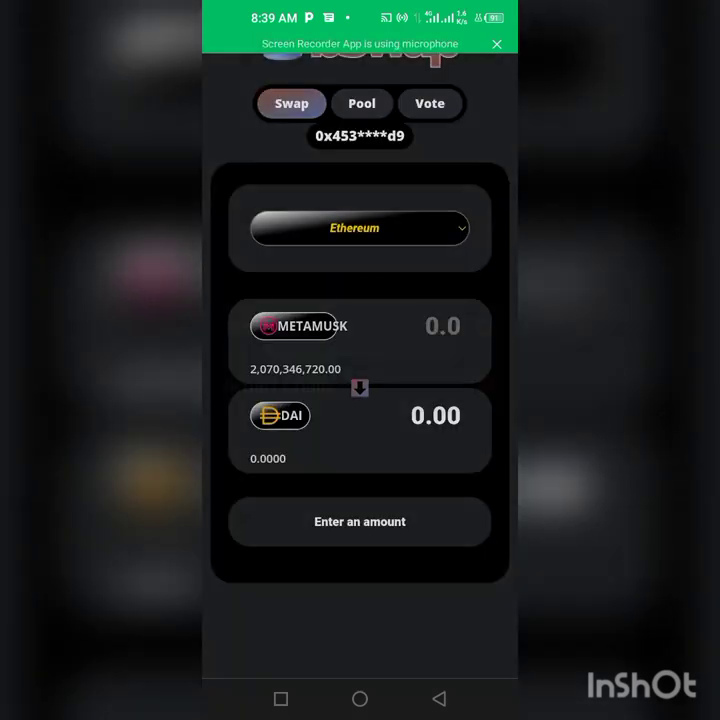
pyautogui.click(359, 228)
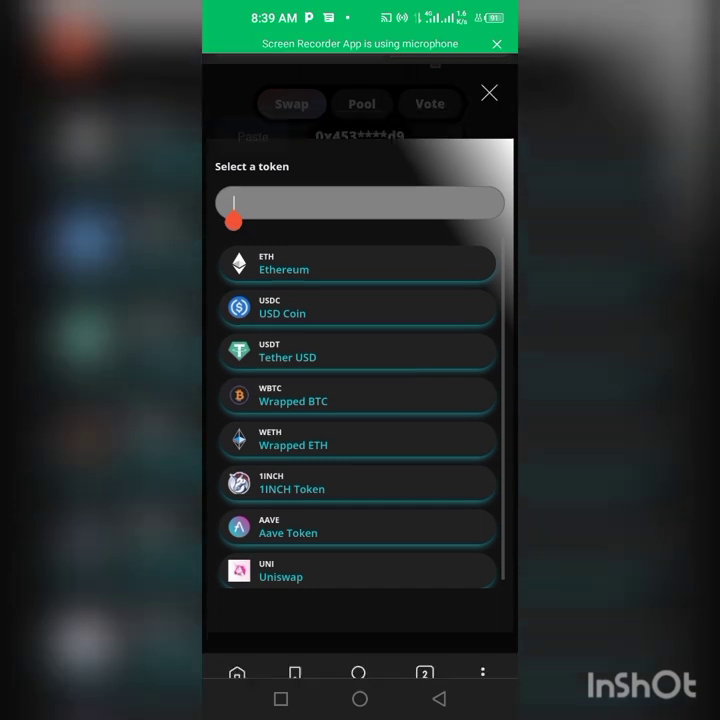
pyautogui.write('4c5F3f8F6ad9697b26eCC6388678aaFd3dB3B2')
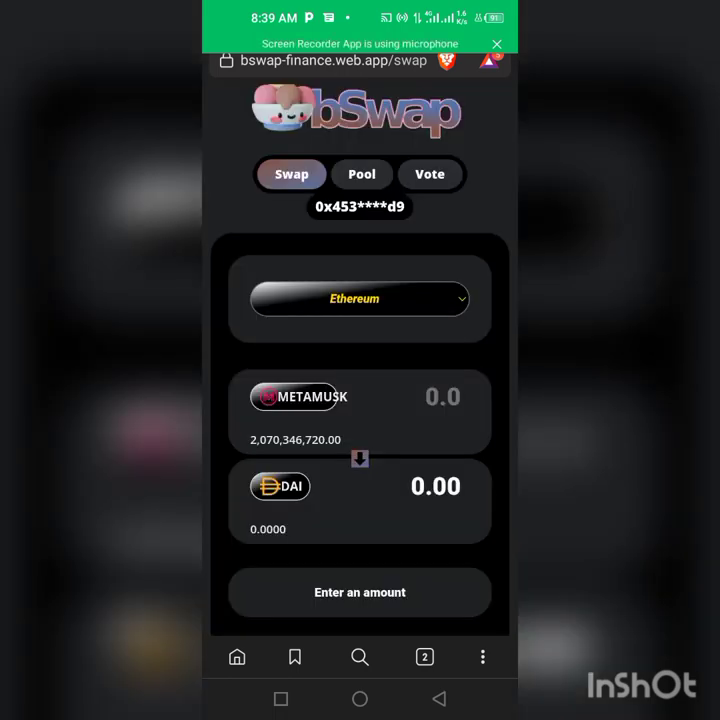
# Step: Switch back to Smart Chain with ETH output and enter 15,000,000 METAMUSK, quoting 0.35 ETH
pyautogui.click(359, 298)
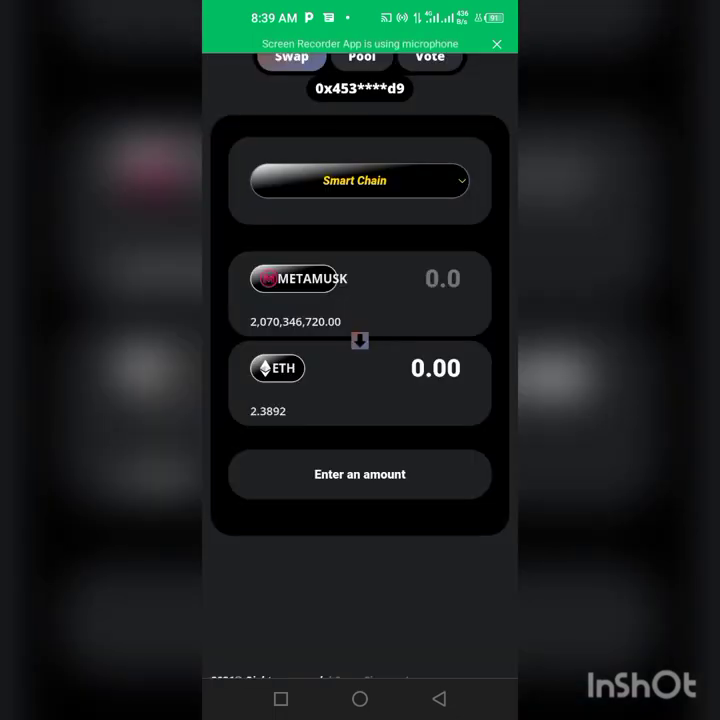
pyautogui.click(440, 279)
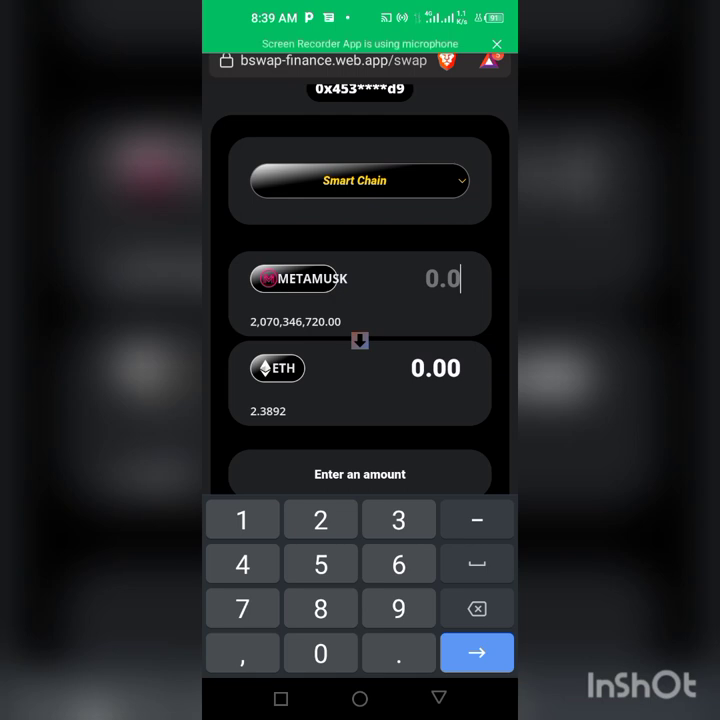
pyautogui.write('15000000')
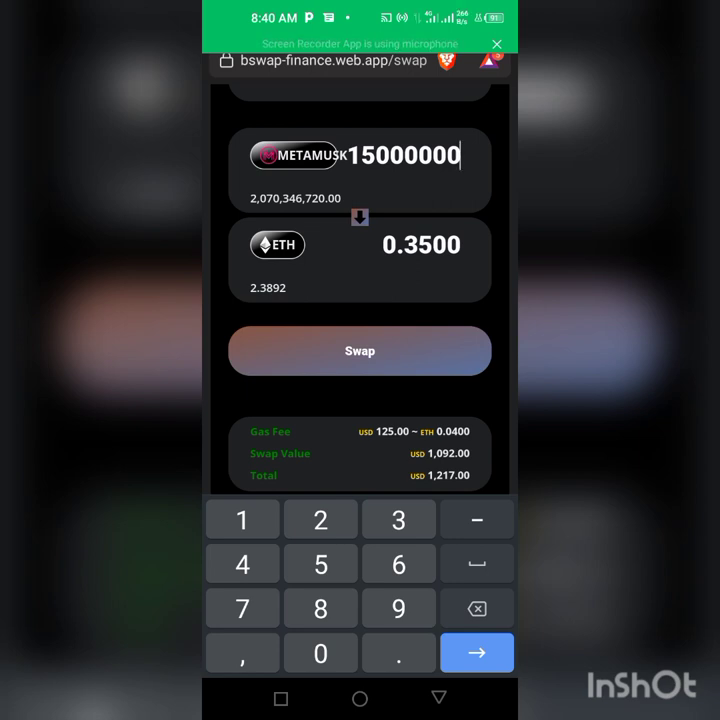
# Step: Review the fees ($1,217 total with gas) and submit the 15,000,000 METAMUSK swap
pyautogui.scroll(-3)
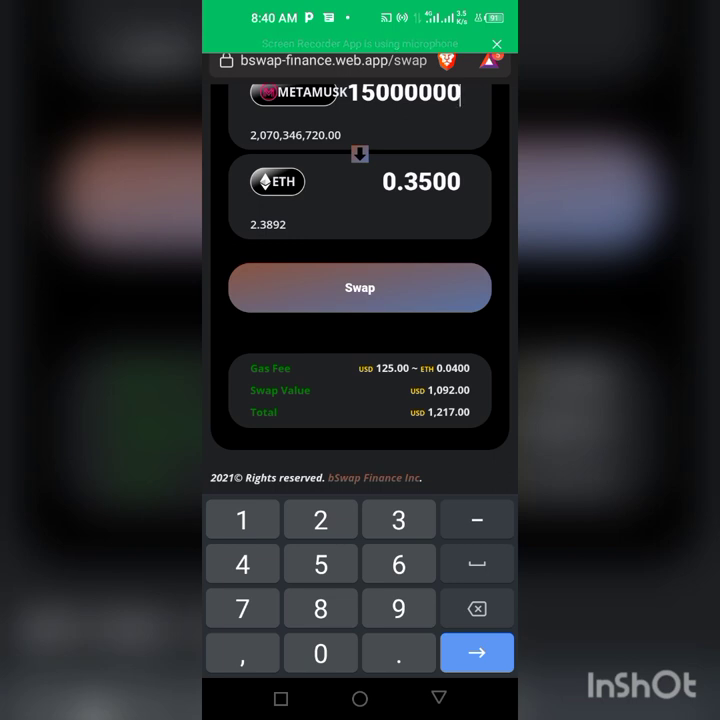
pyautogui.click(359, 287)
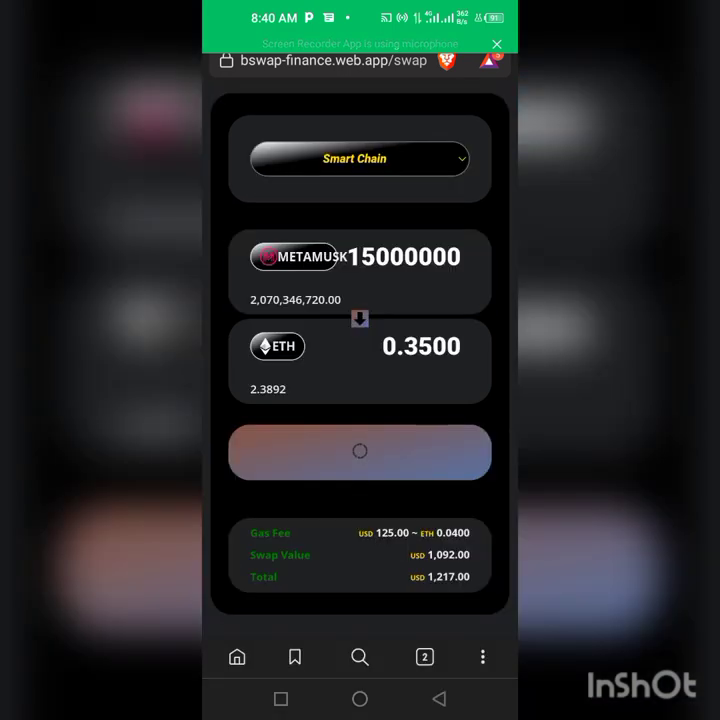